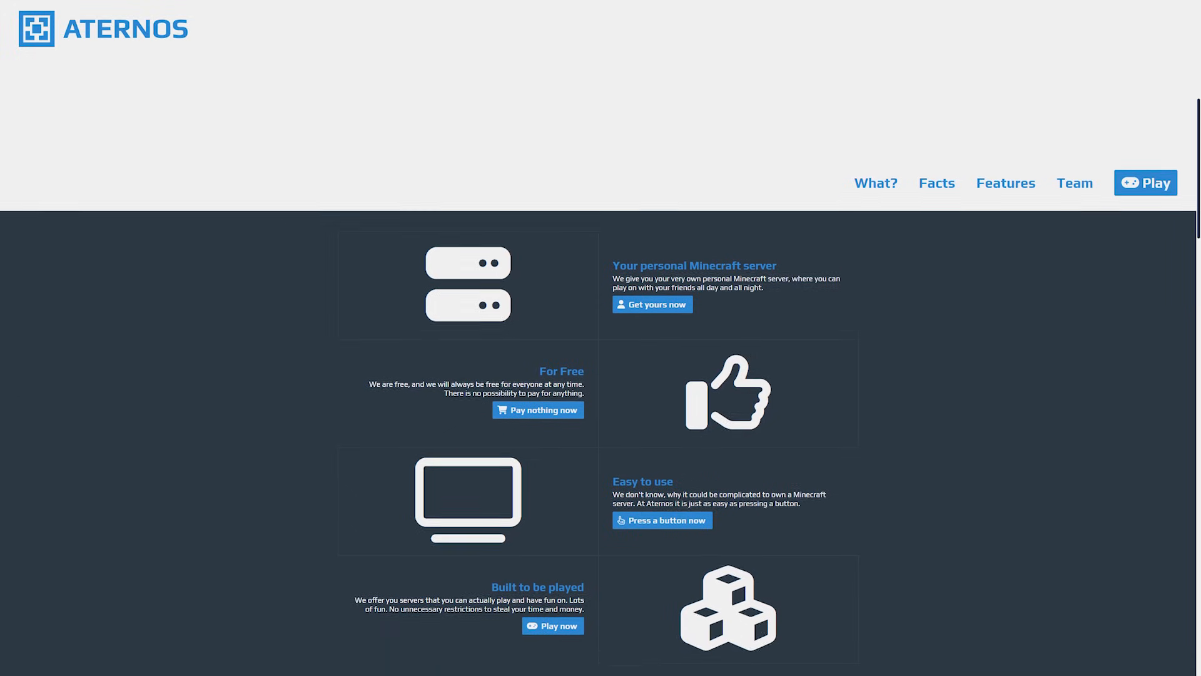
Scroll down the Aternos homepage toward the Play entry for the server panel.
scroll("down", 3)
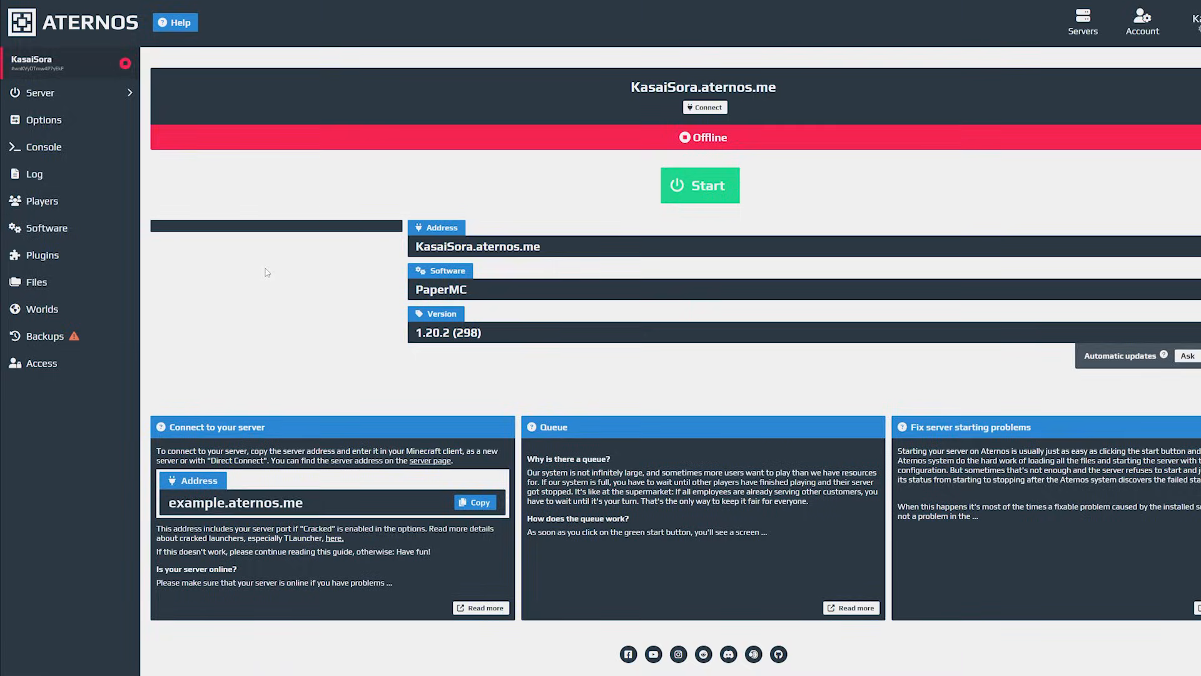
mouse_move(260, 267)
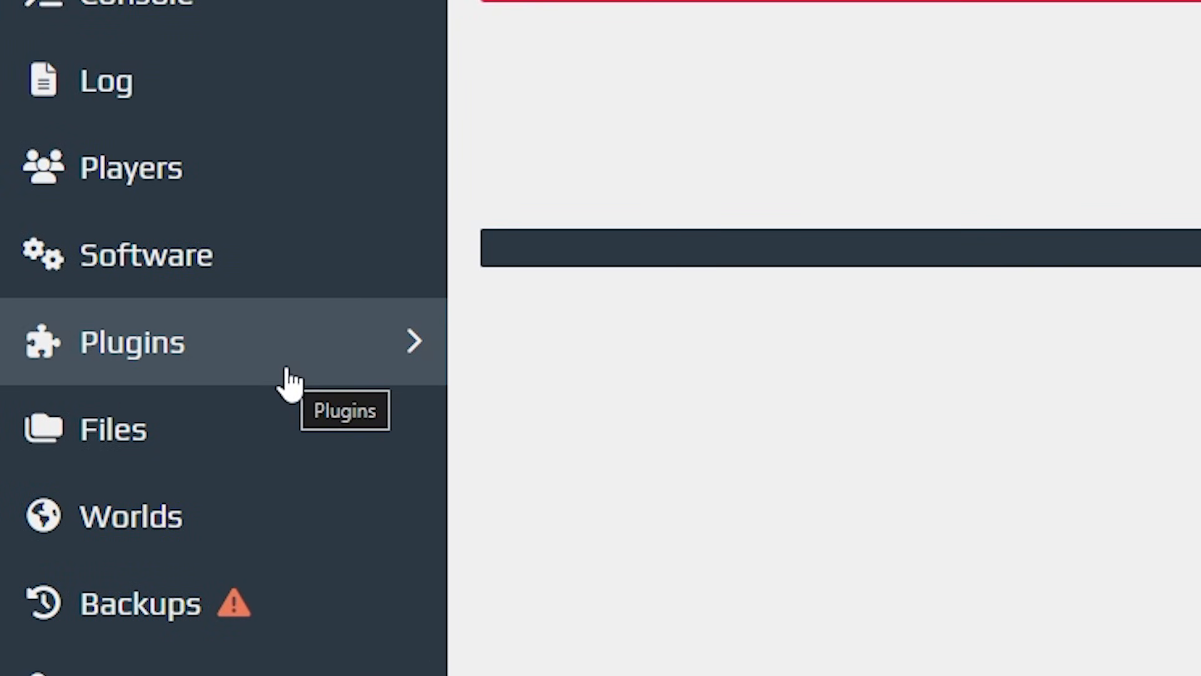
mouse_move(84, 376)
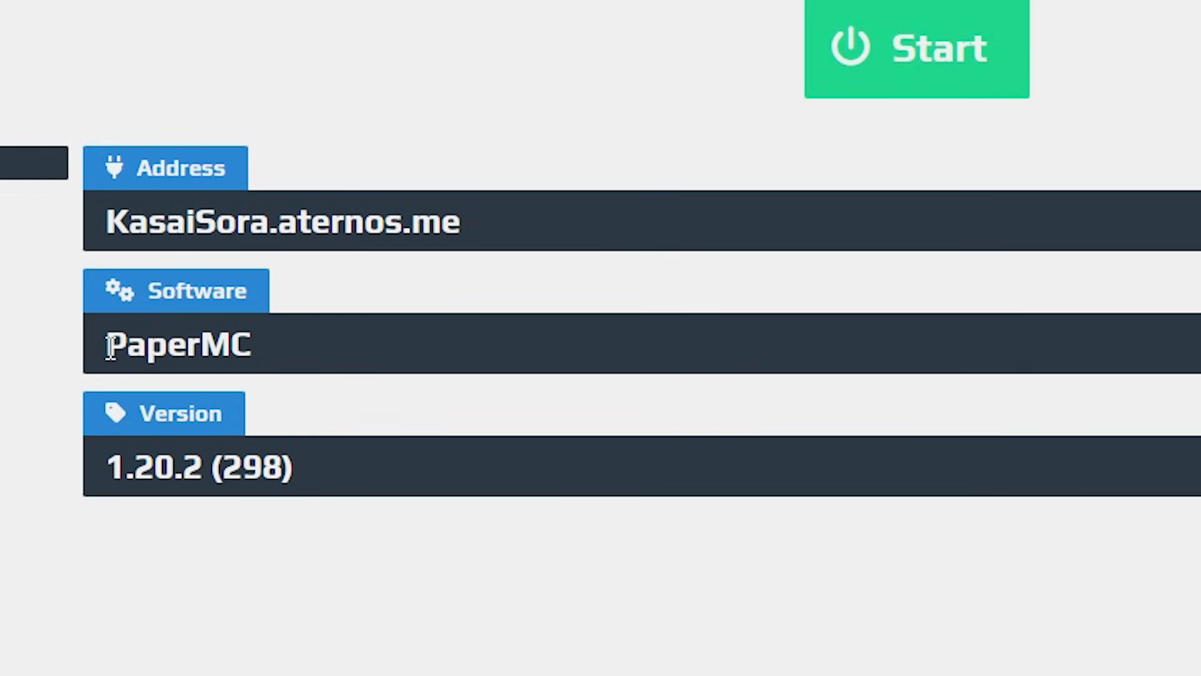
mouse_move(398, 368)
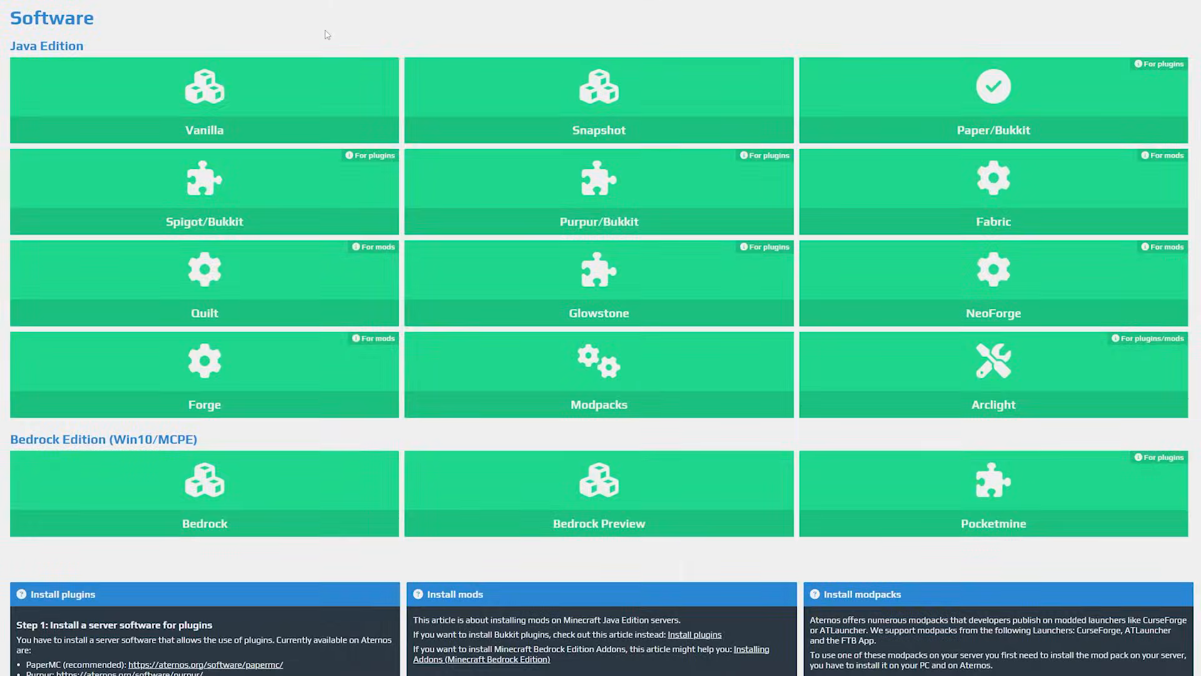
mouse_move(335, 27)
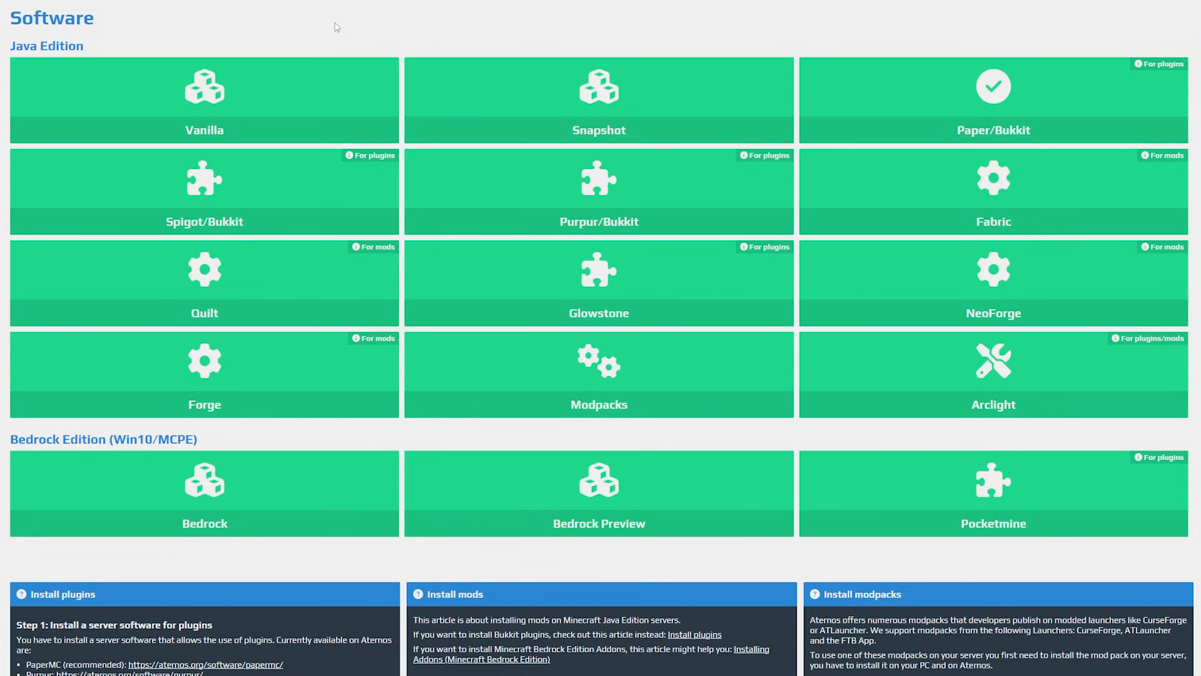
mouse_move(639, 198)
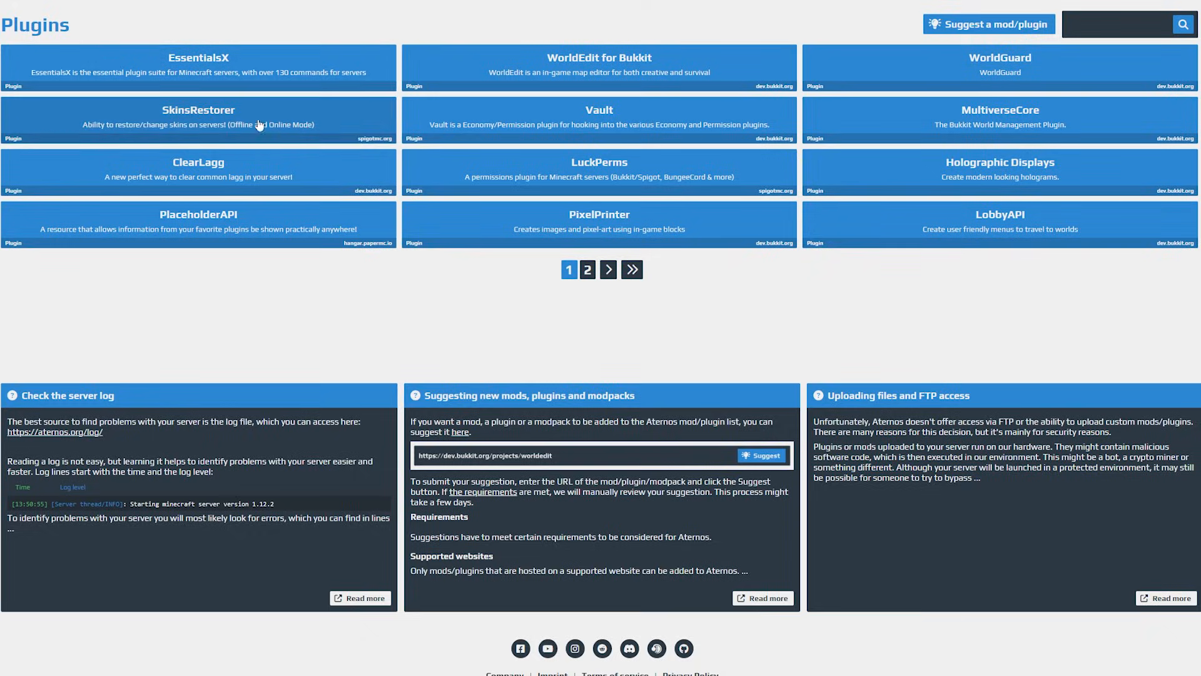
mouse_move(885, 80)
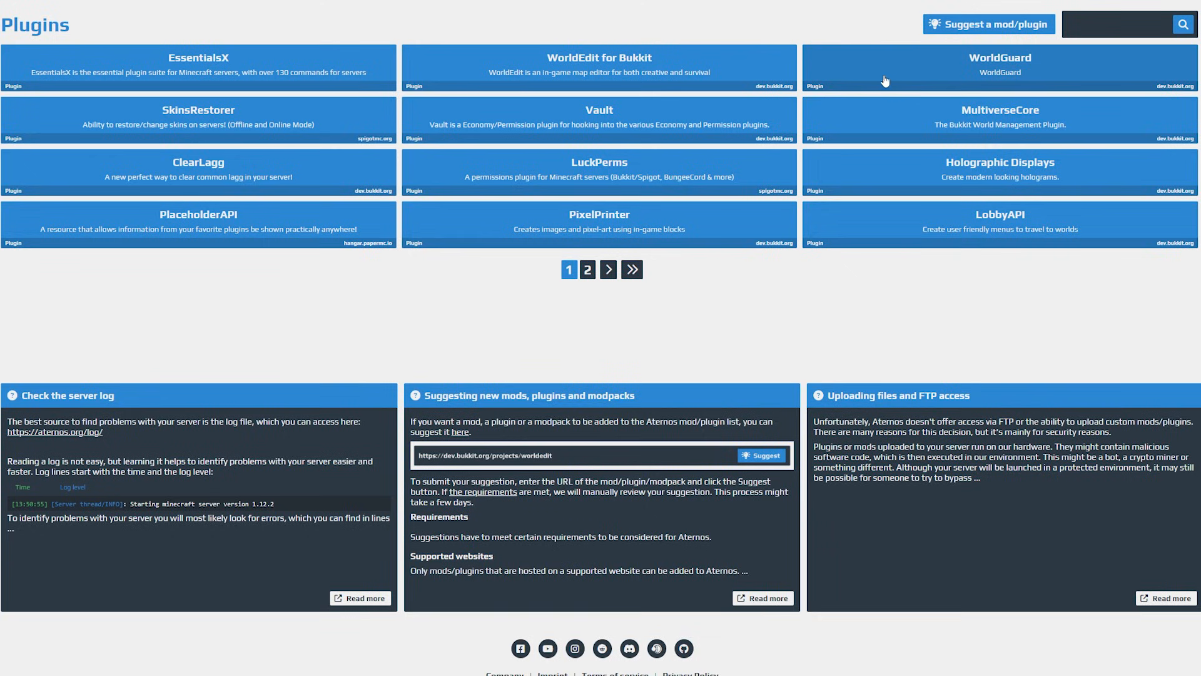
mouse_move(562, 372)
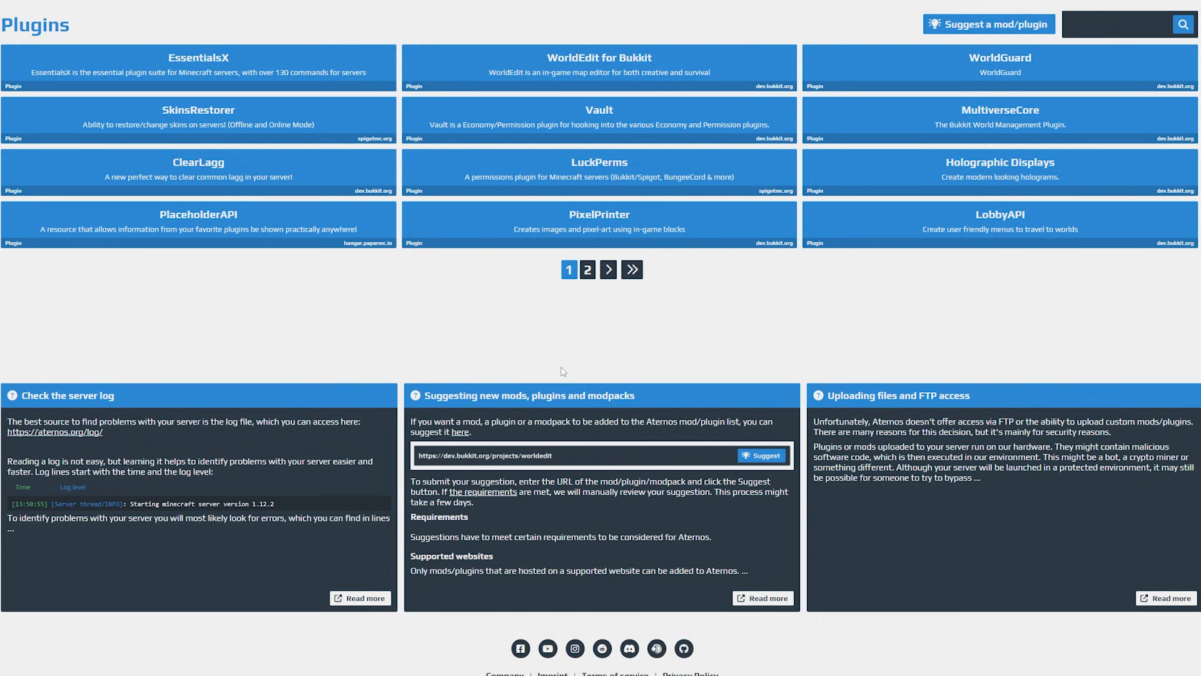
mouse_move(563, 363)
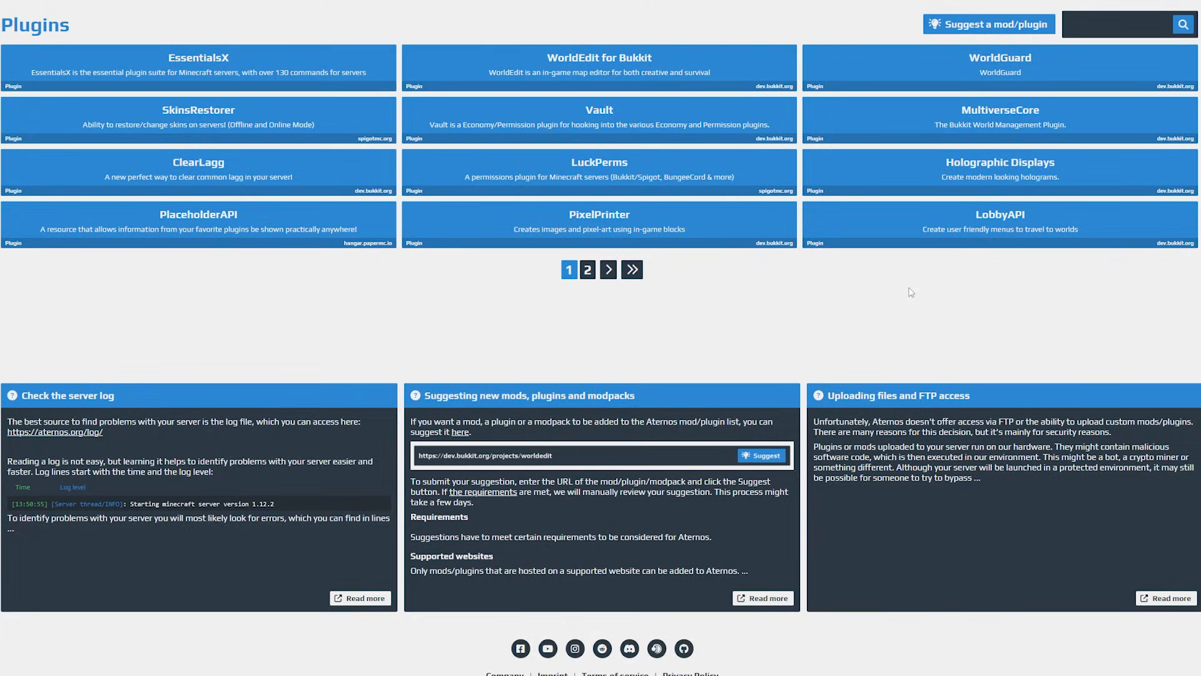
Search the plugin catalogue for 'essentials' to list EssentialsX and its add-ons.
type("essentials")
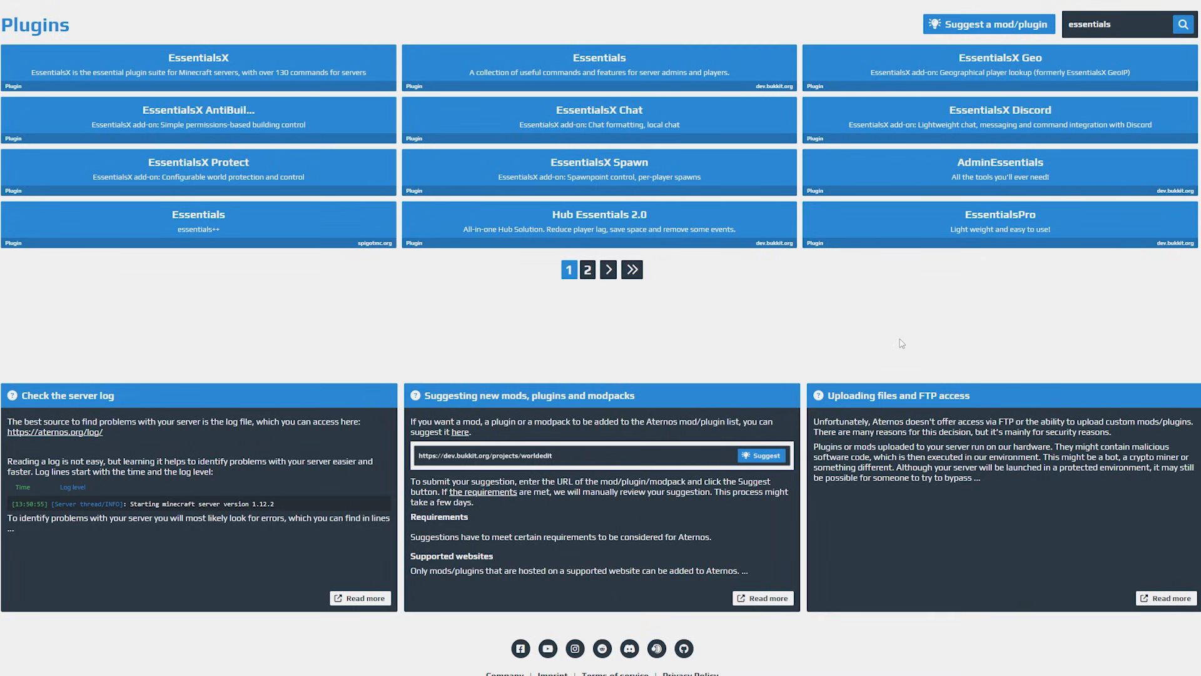
mouse_move(440, 13)
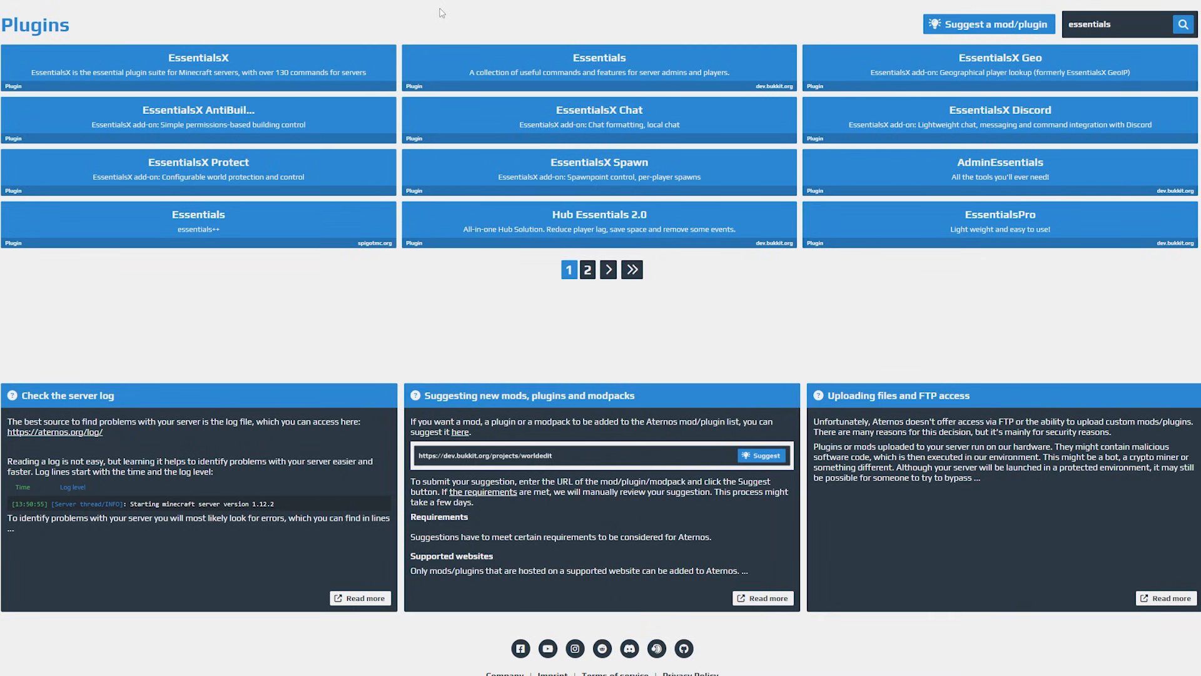
mouse_move(433, 14)
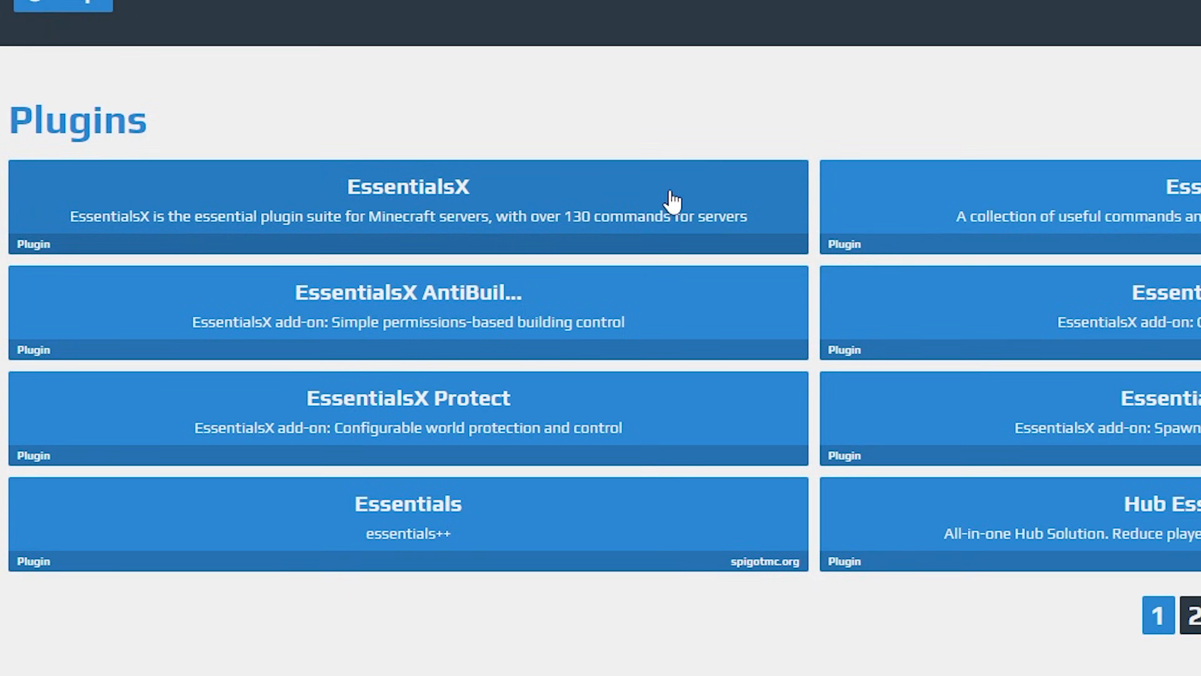
mouse_move(511, 226)
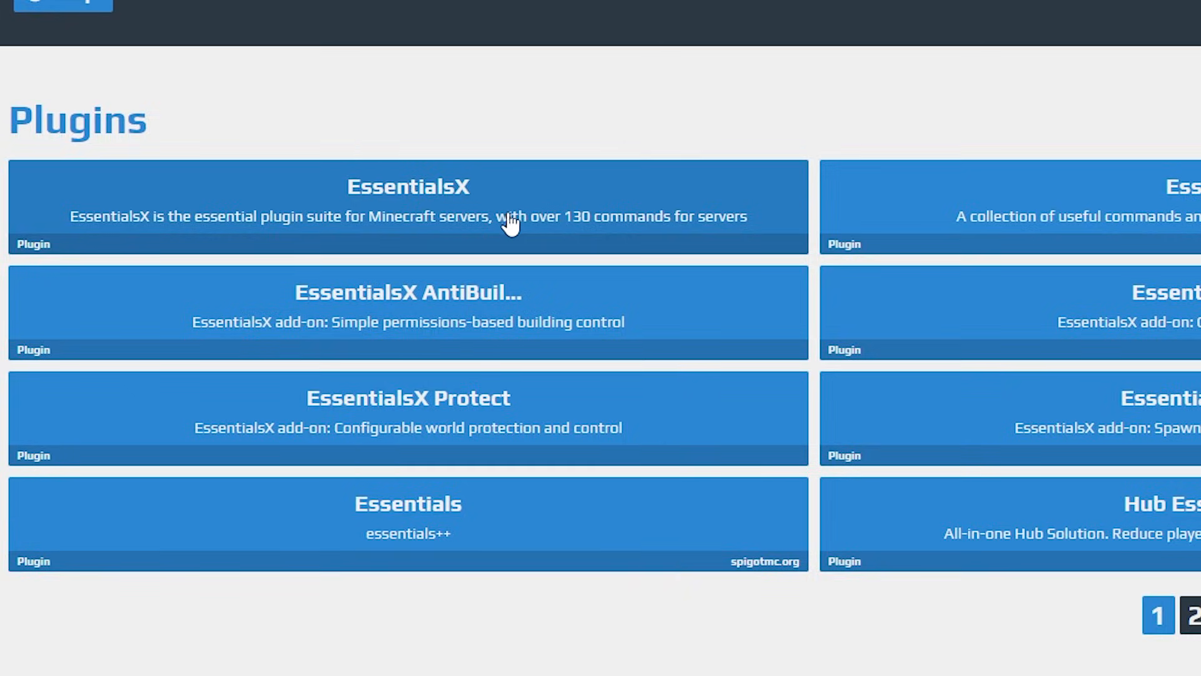
View EssentialsX's version list and visit its essentialsx.net source site to verify it.
left_click(408, 204)
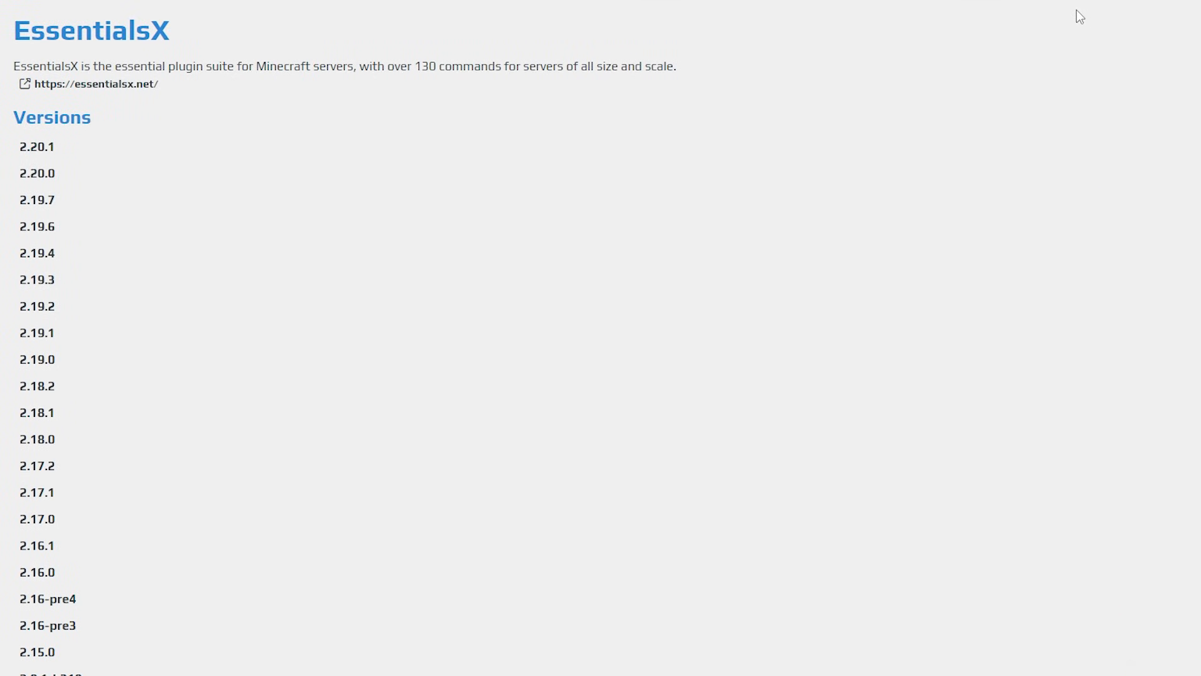
mouse_move(201, 158)
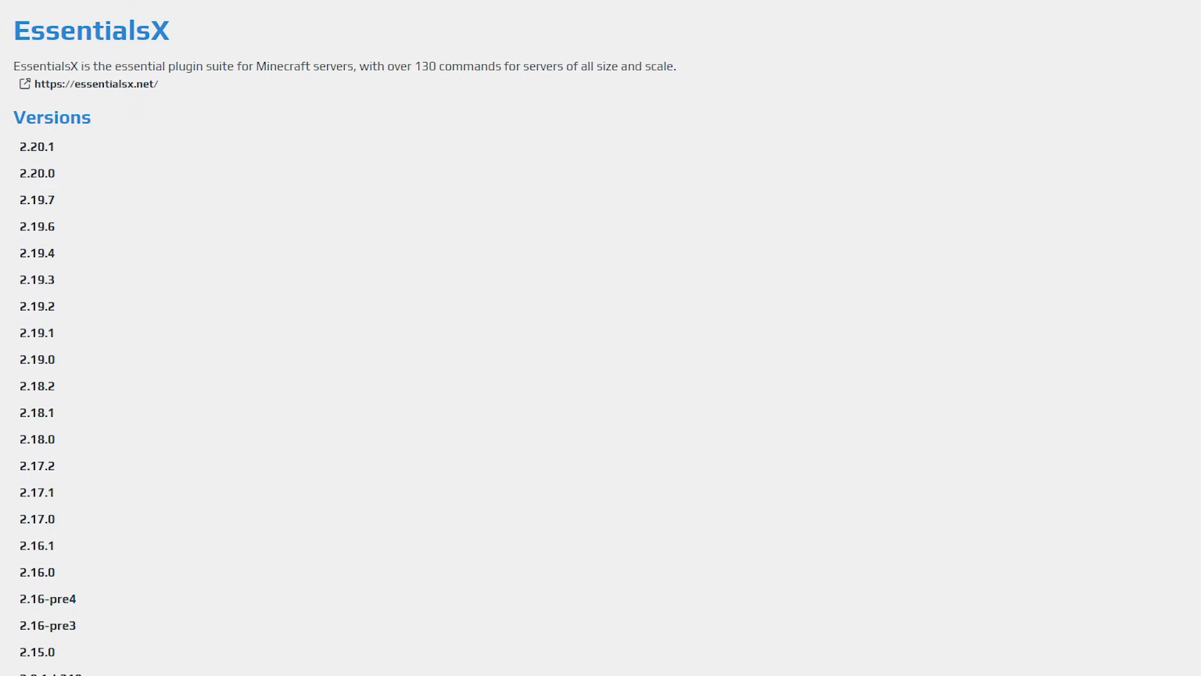
mouse_move(264, 17)
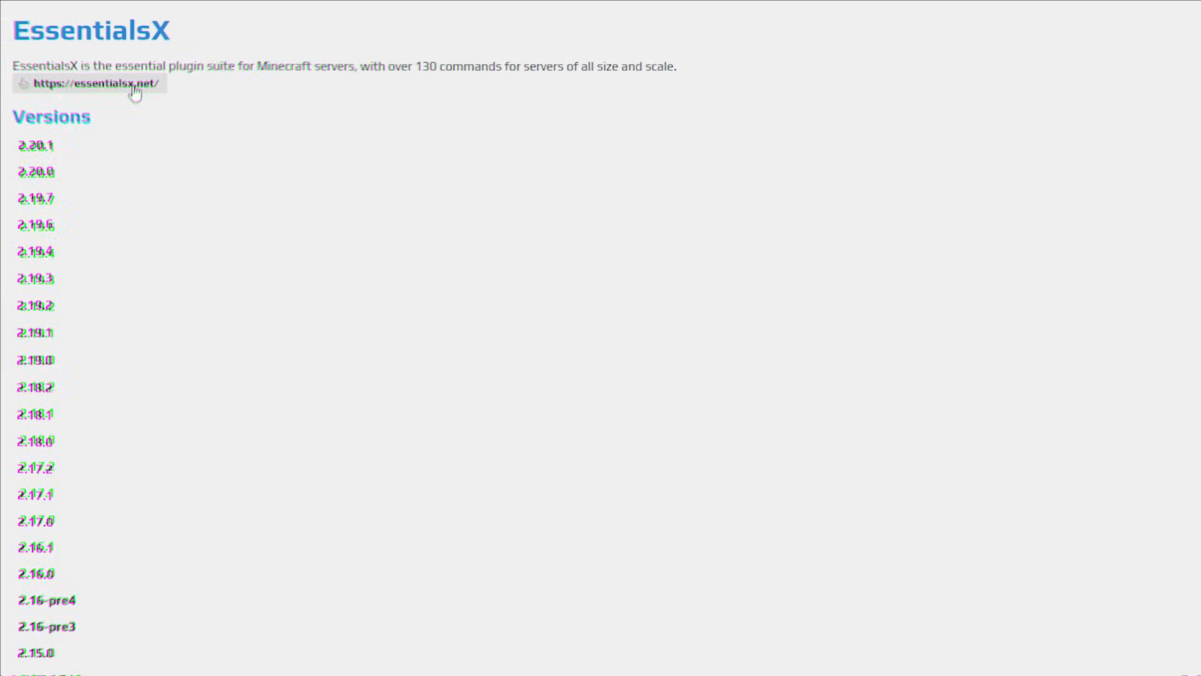
left_click(87, 82)
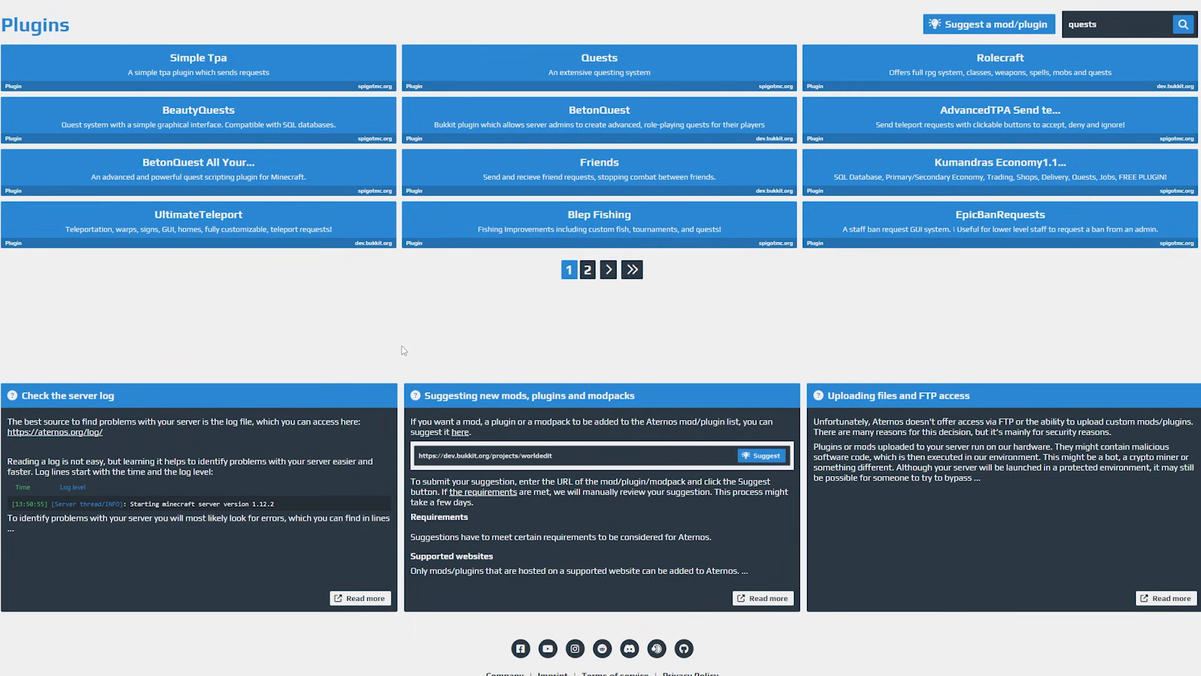
mouse_move(483, 352)
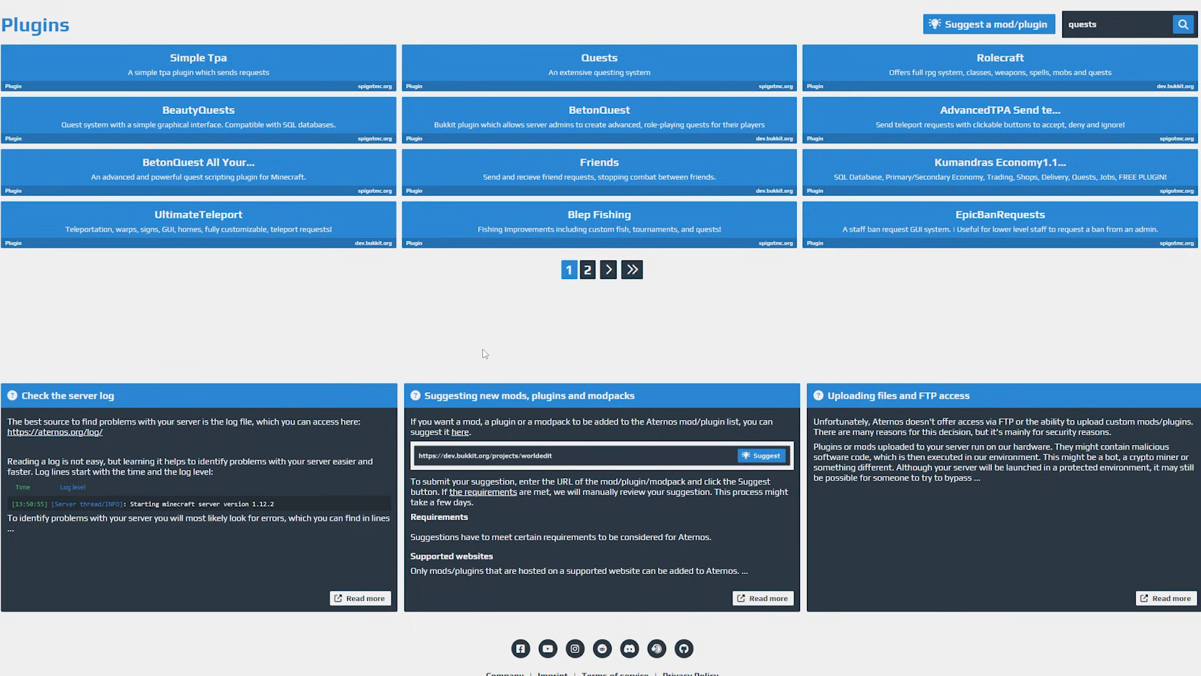
mouse_move(333, 347)
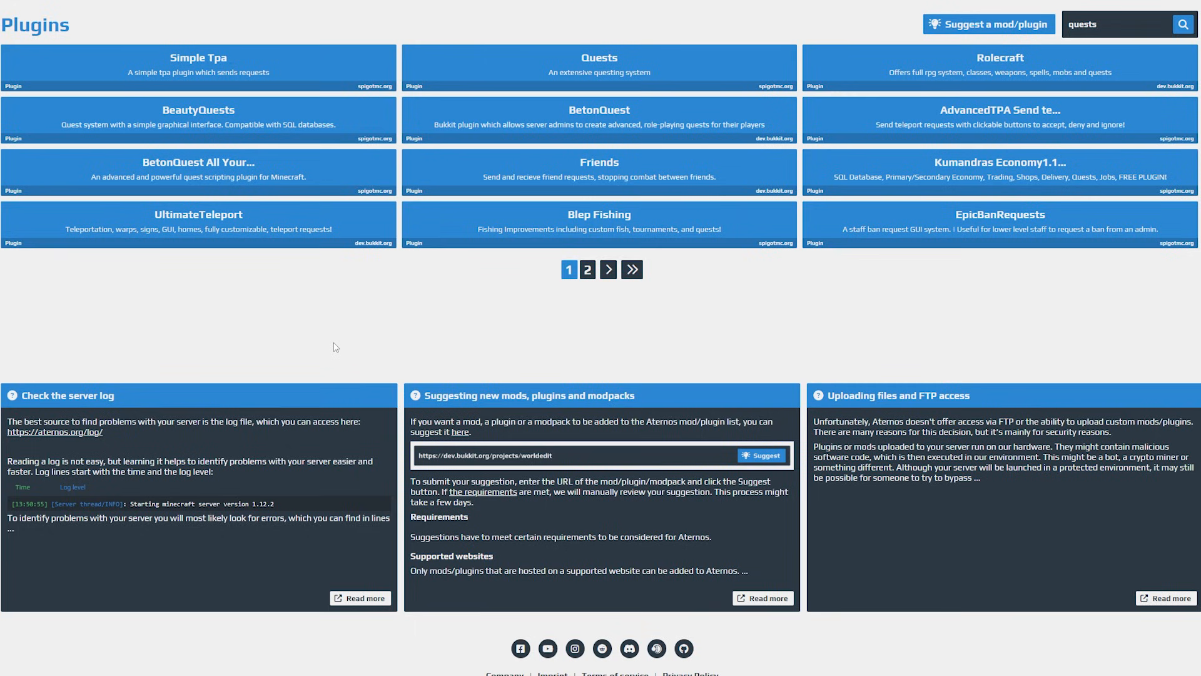
mouse_move(344, 347)
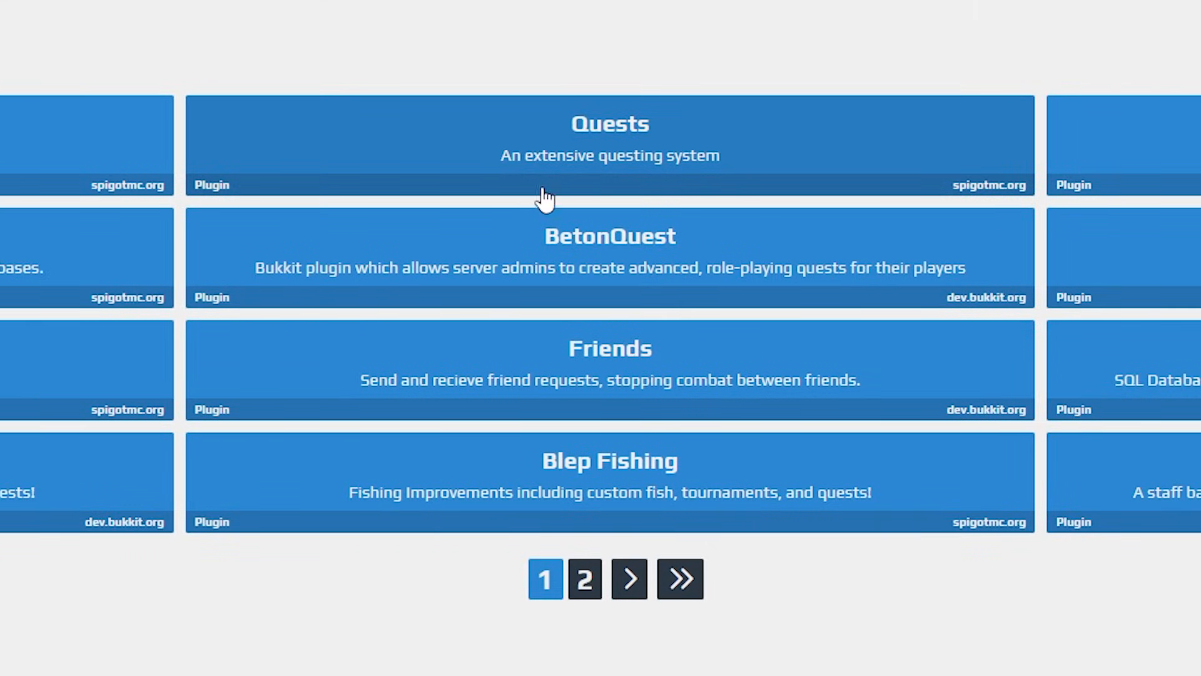
mouse_move(588, 65)
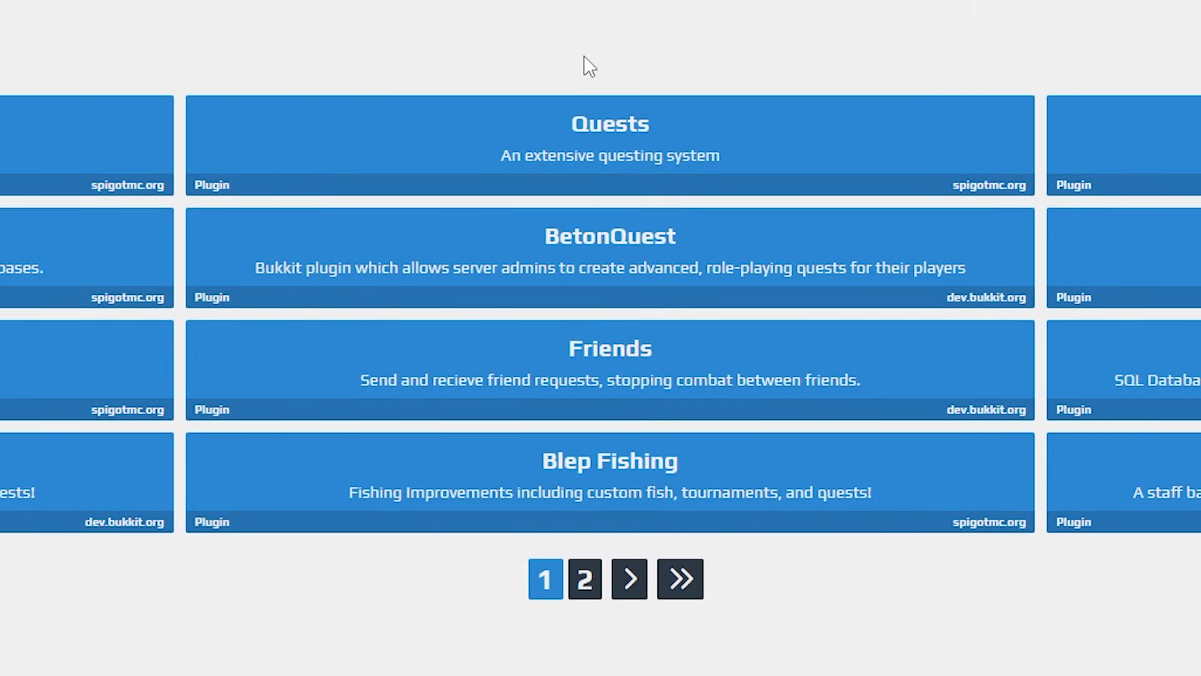
mouse_move(997, 188)
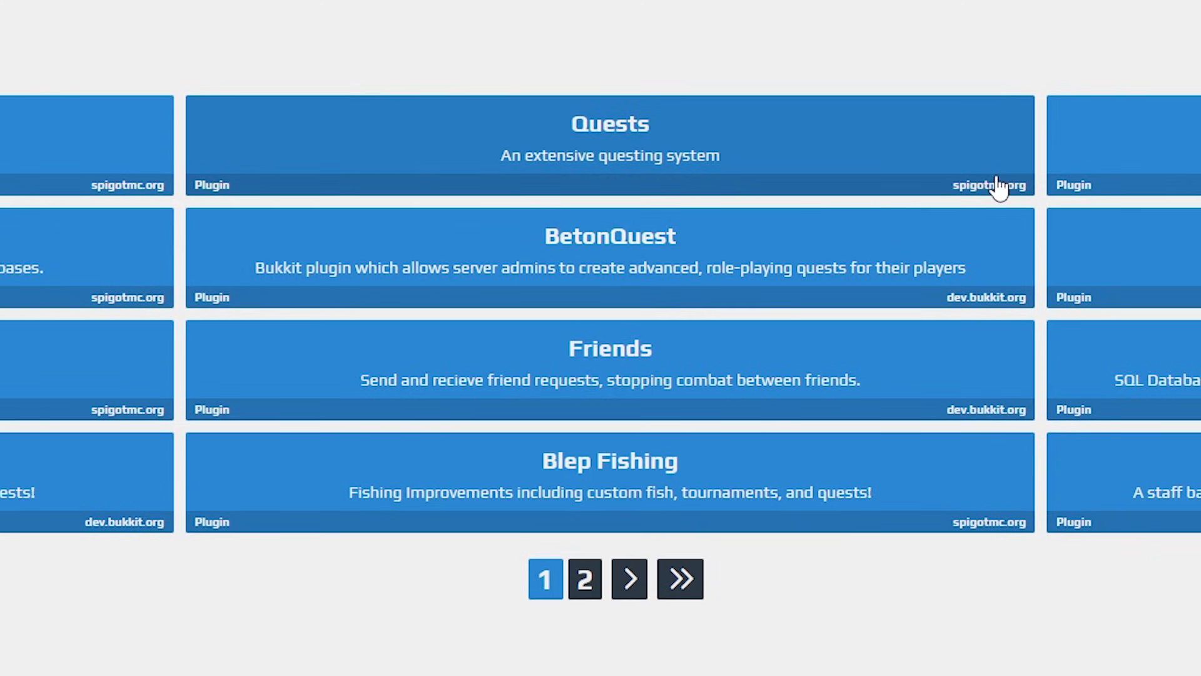
mouse_move(708, 176)
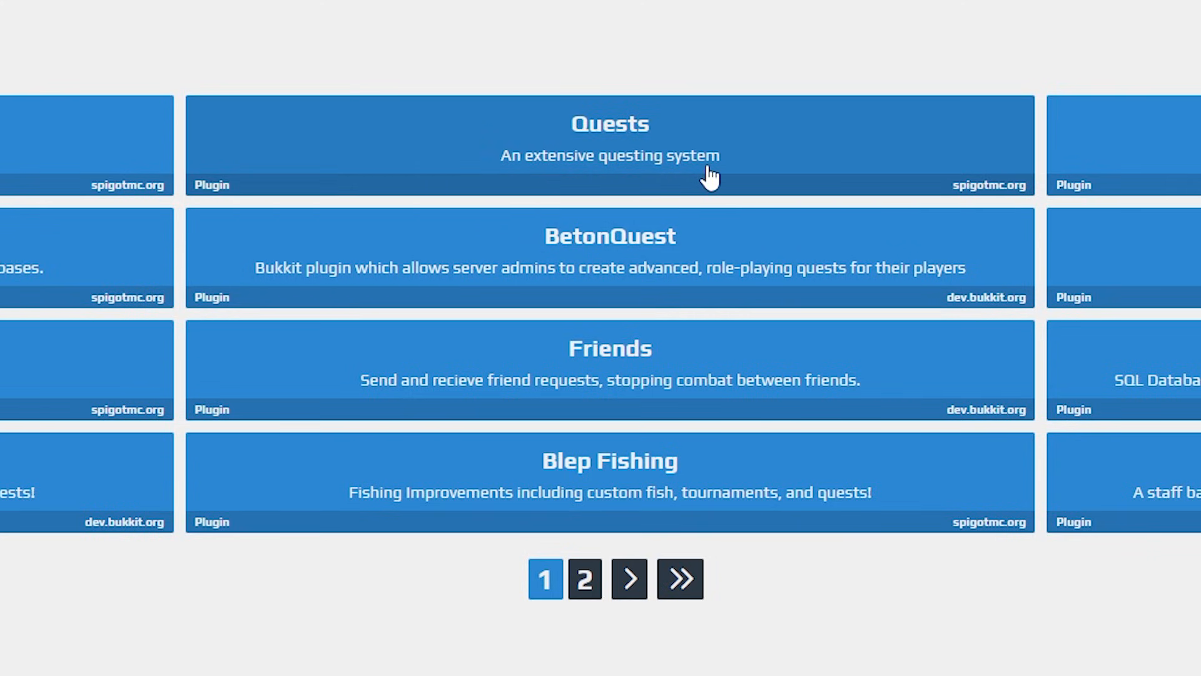
mouse_move(586, 137)
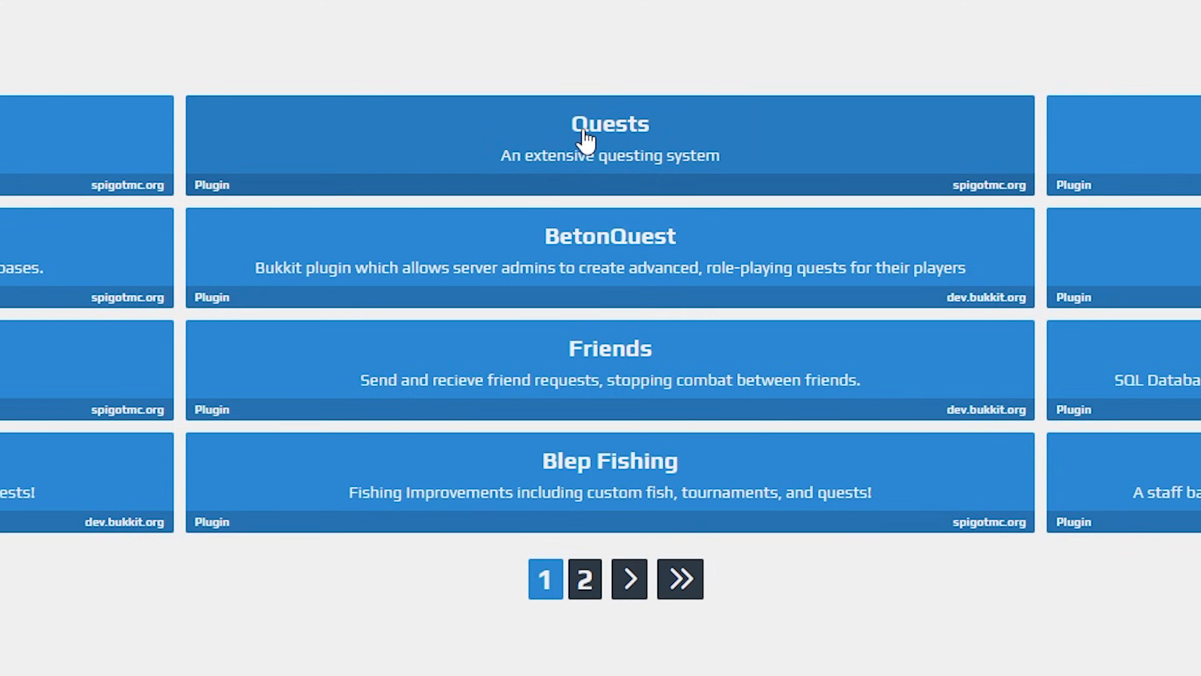
mouse_move(573, 159)
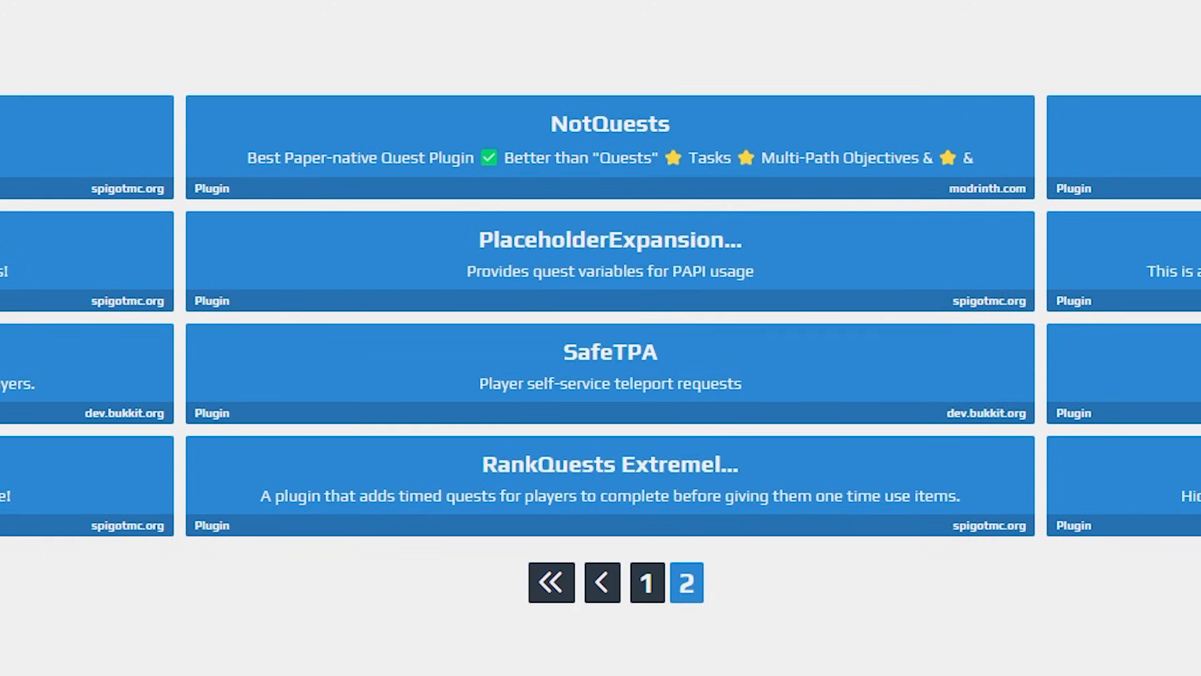
Scroll through the second page of 'quests' plugin results.
scroll("right", 3)
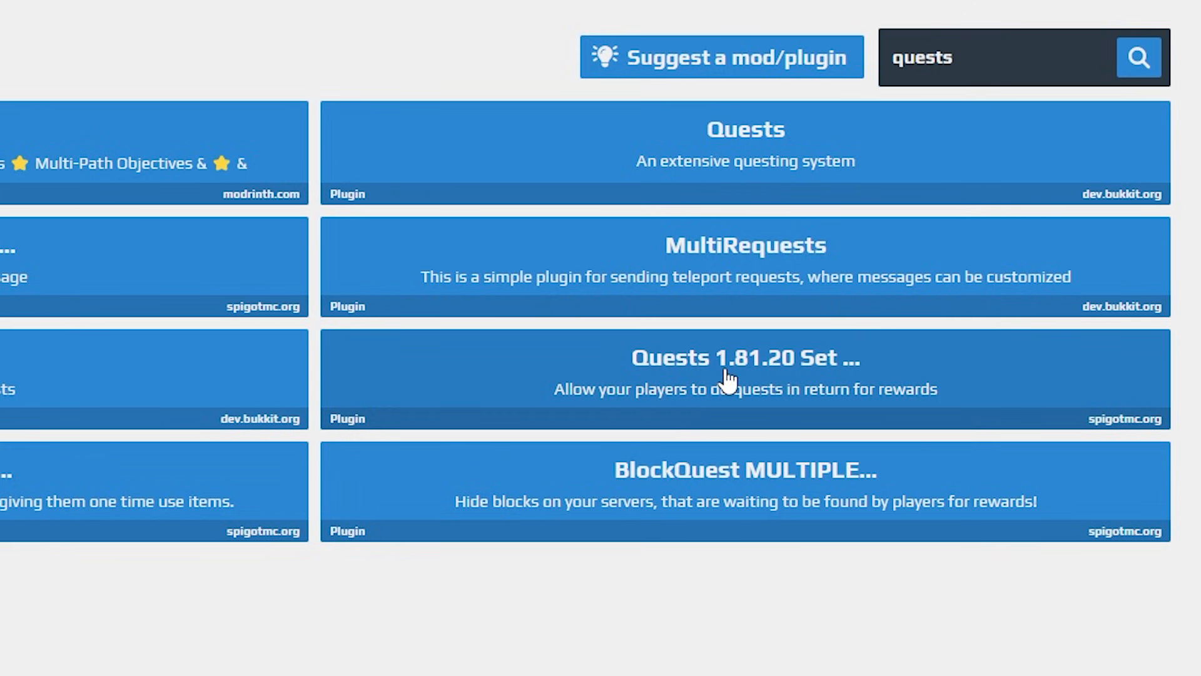
mouse_move(793, 372)
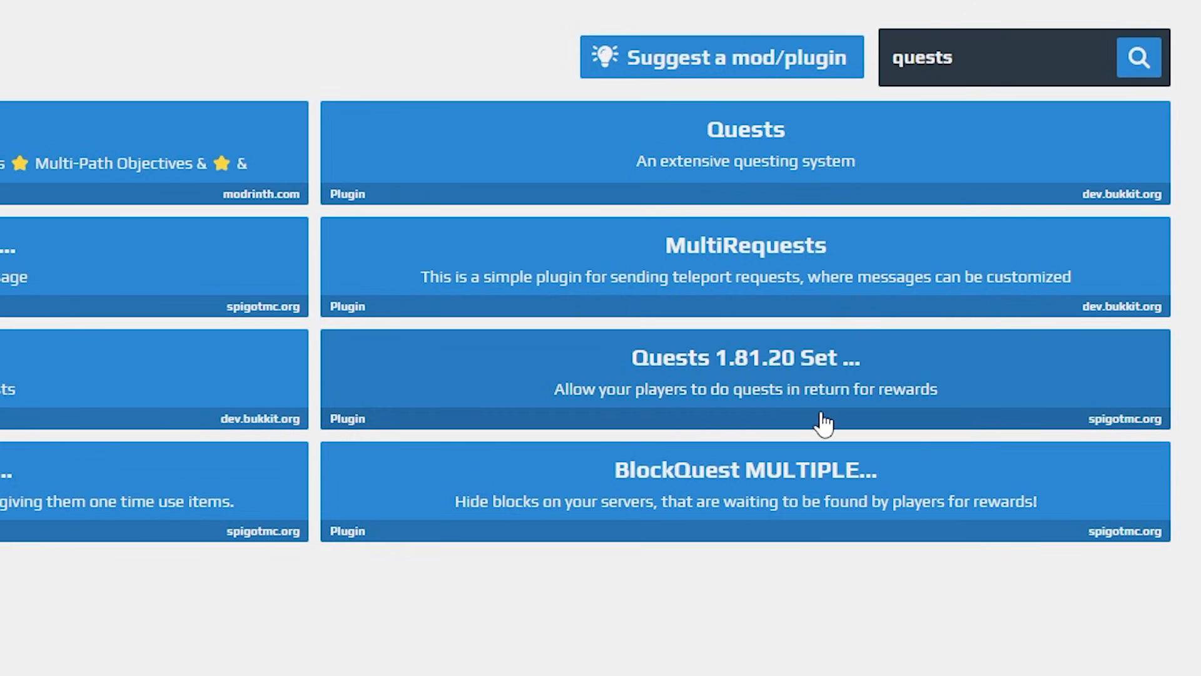
View the Quests 1.8-1.20 version list and verify it on its spigotmc.org resource page.
left_click(744, 373)
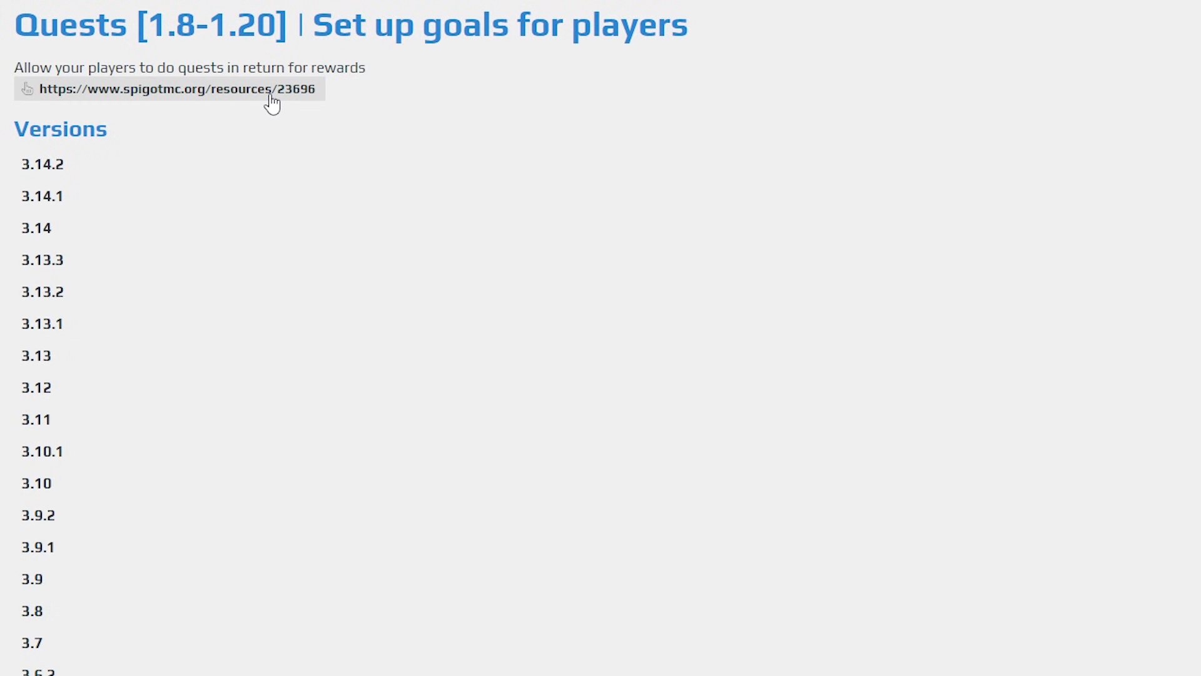
left_click(167, 89)
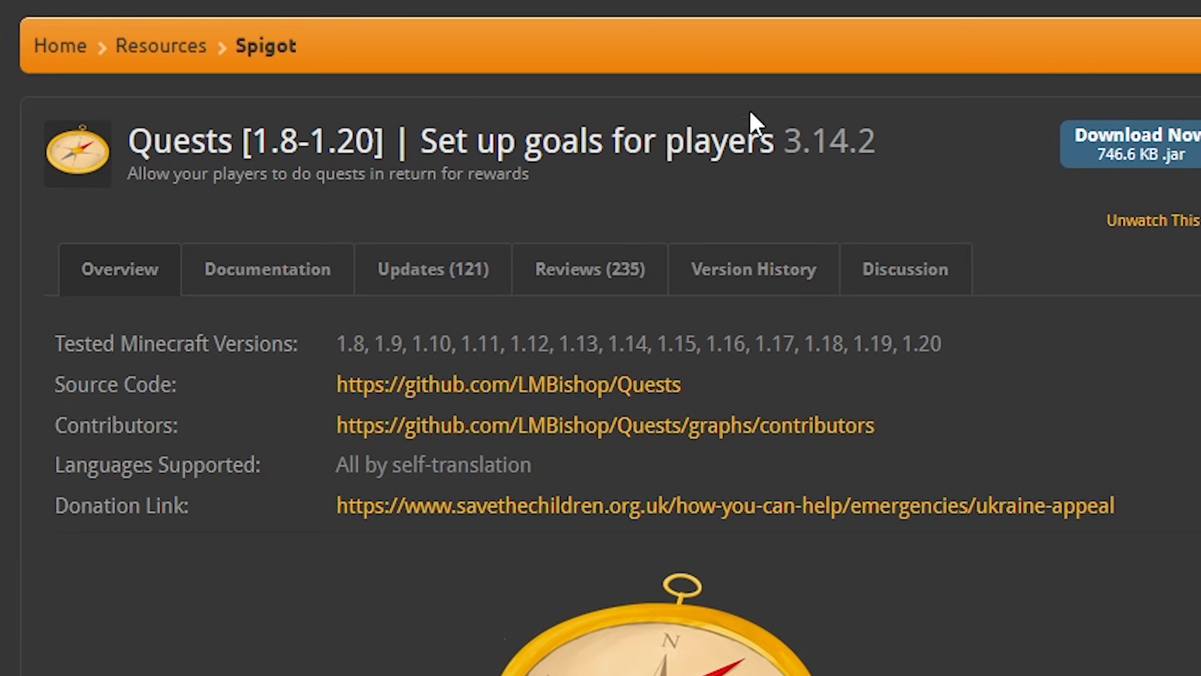
mouse_move(721, 107)
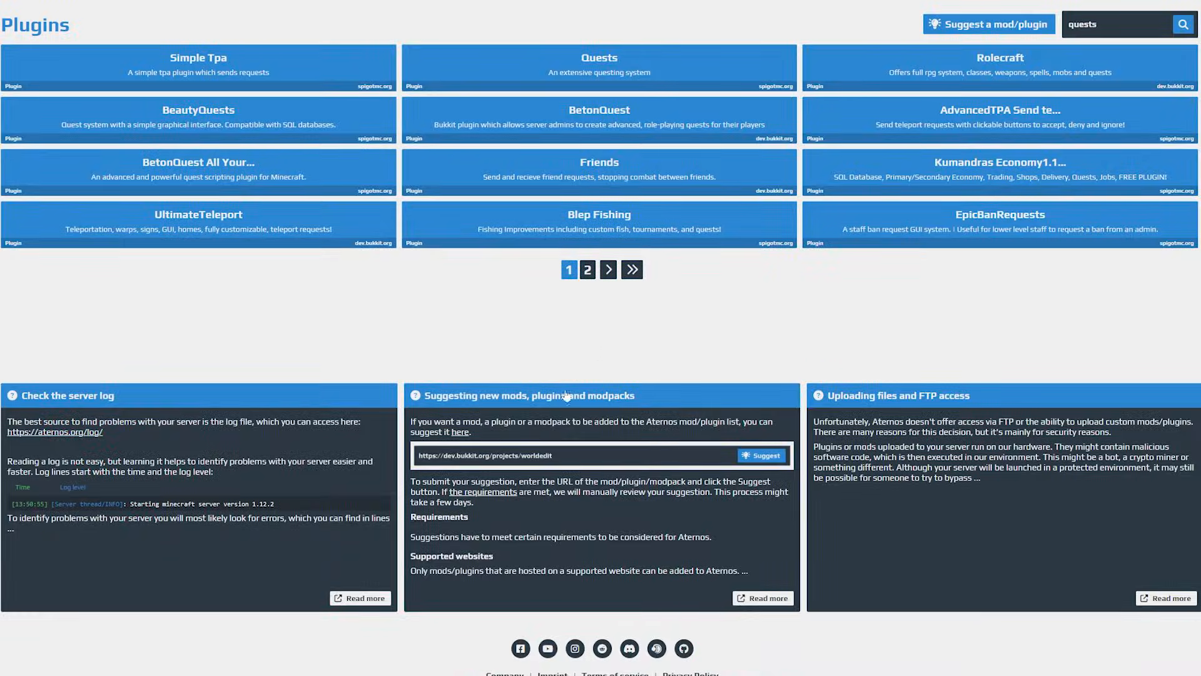
mouse_move(568, 391)
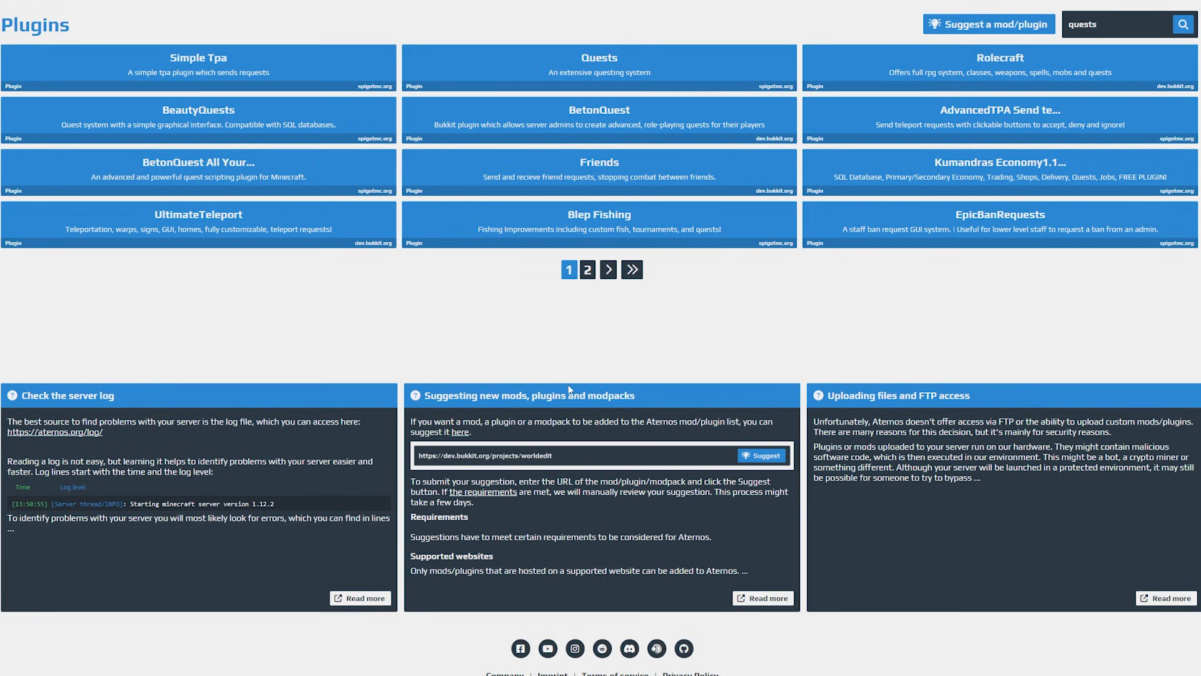
mouse_move(1108, 13)
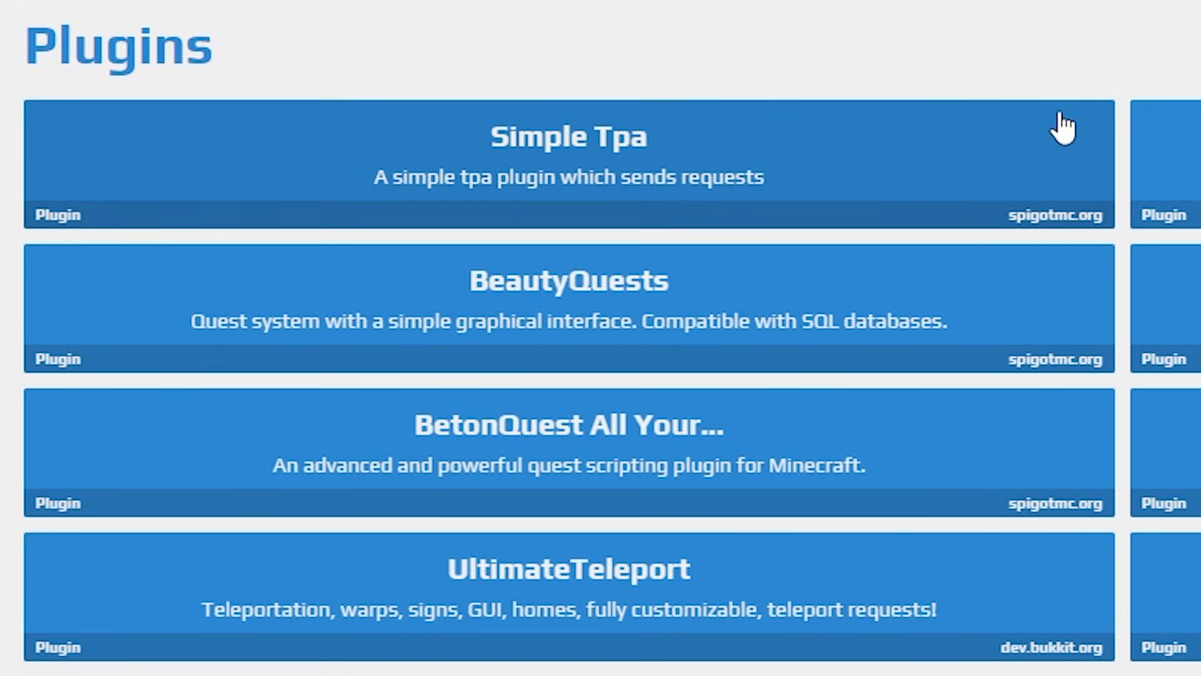
mouse_move(856, 192)
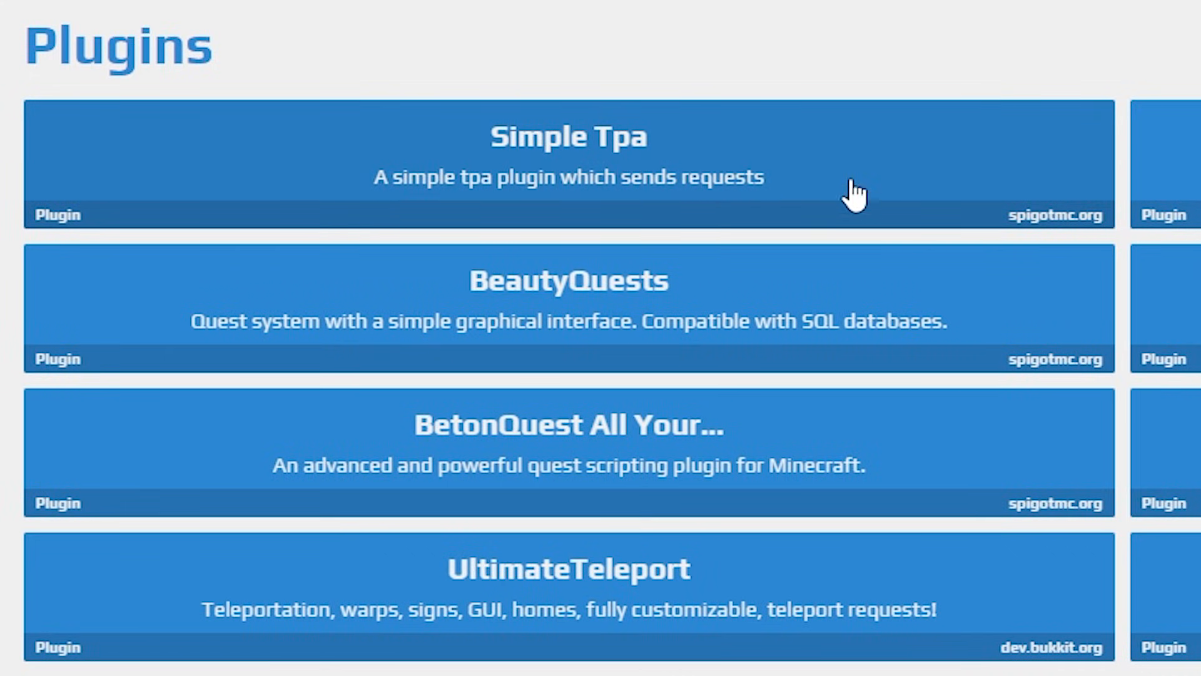
mouse_move(689, 191)
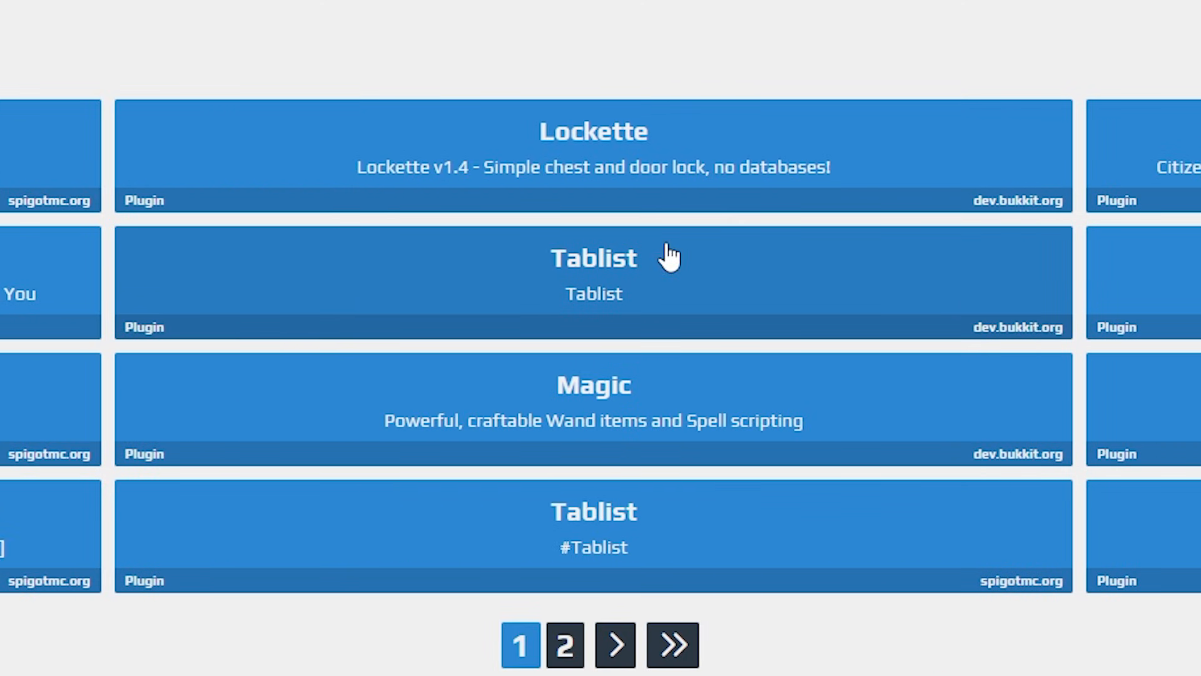
mouse_move(647, 538)
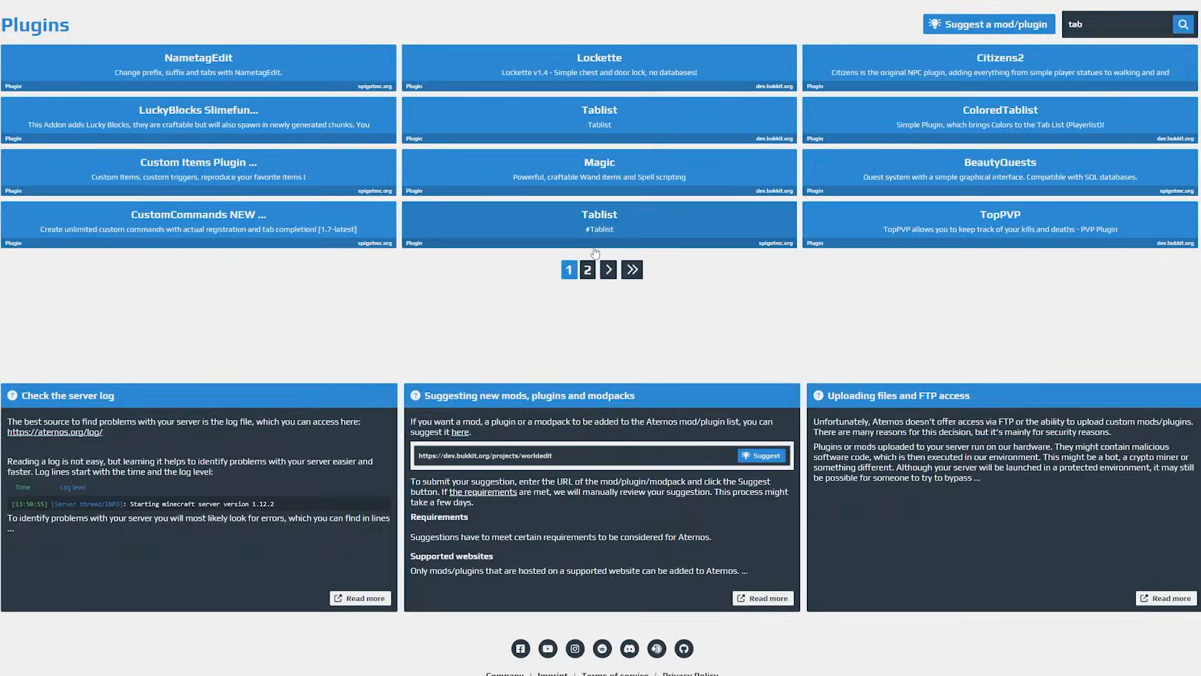
mouse_move(629, 300)
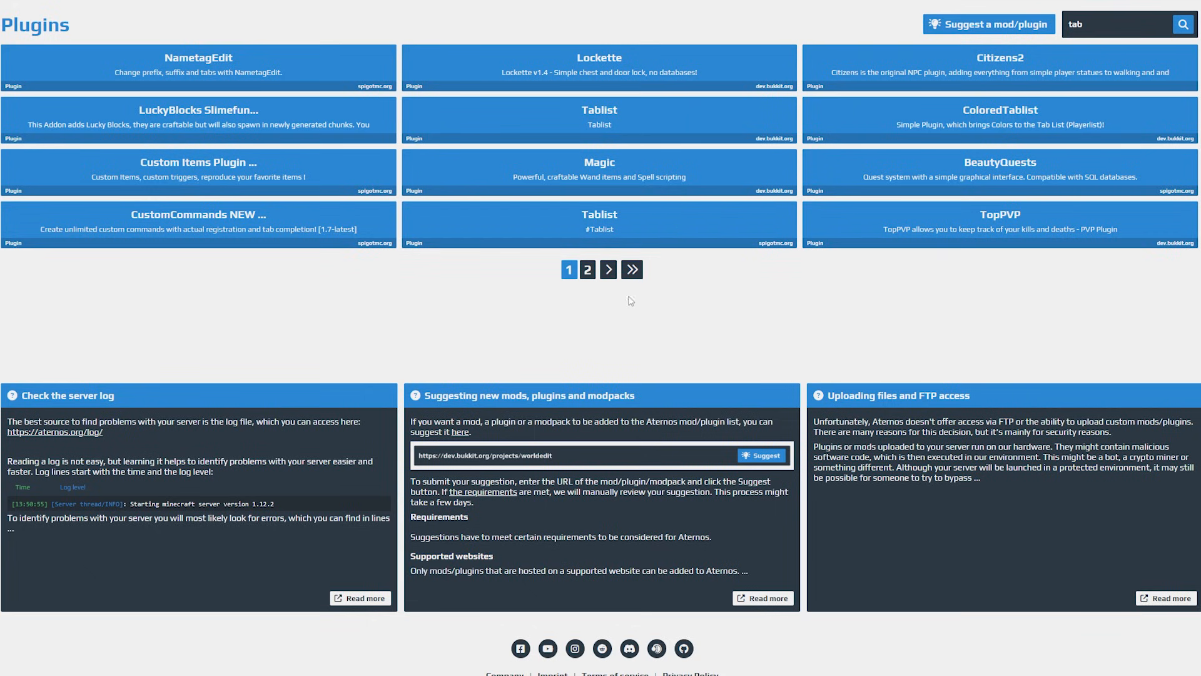
Move to the next page of 'tab' results and view the TAB plugin's version list.
left_click(587, 269)
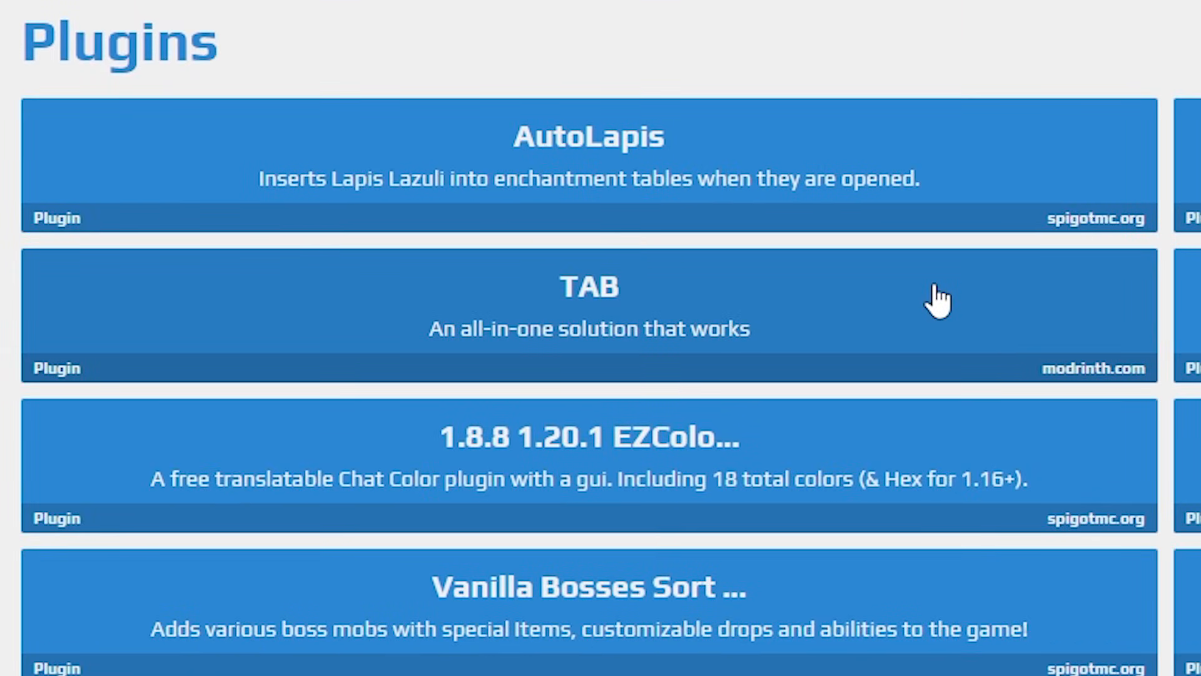
mouse_move(1023, 391)
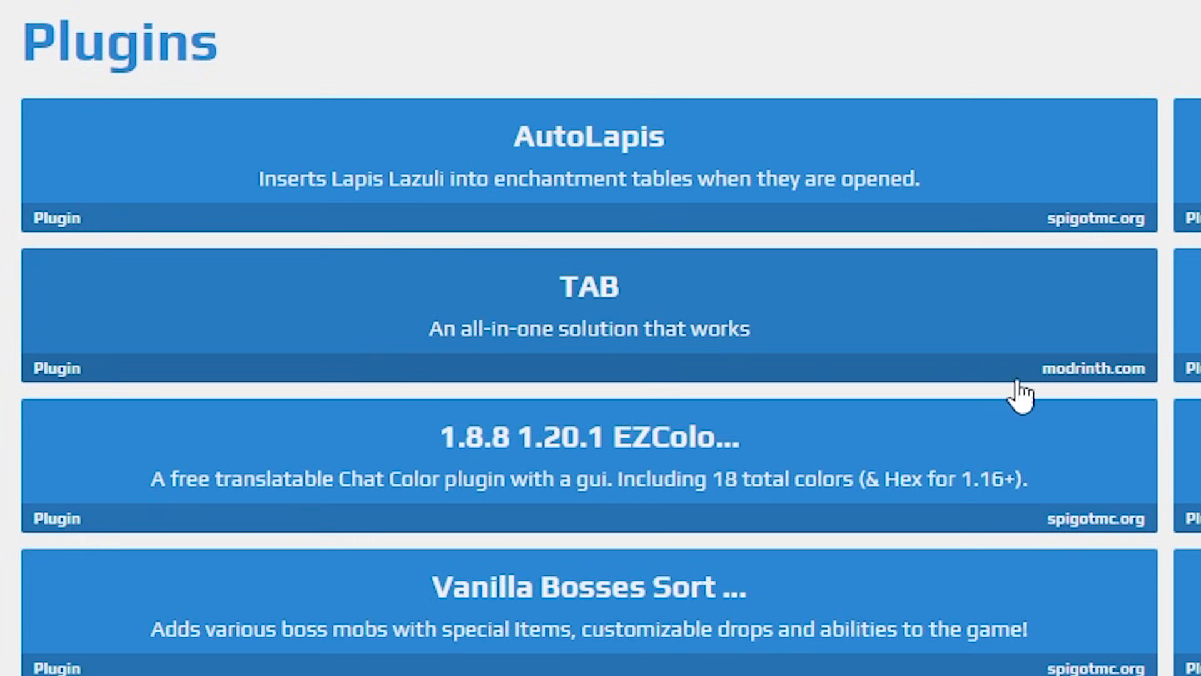
mouse_move(1043, 361)
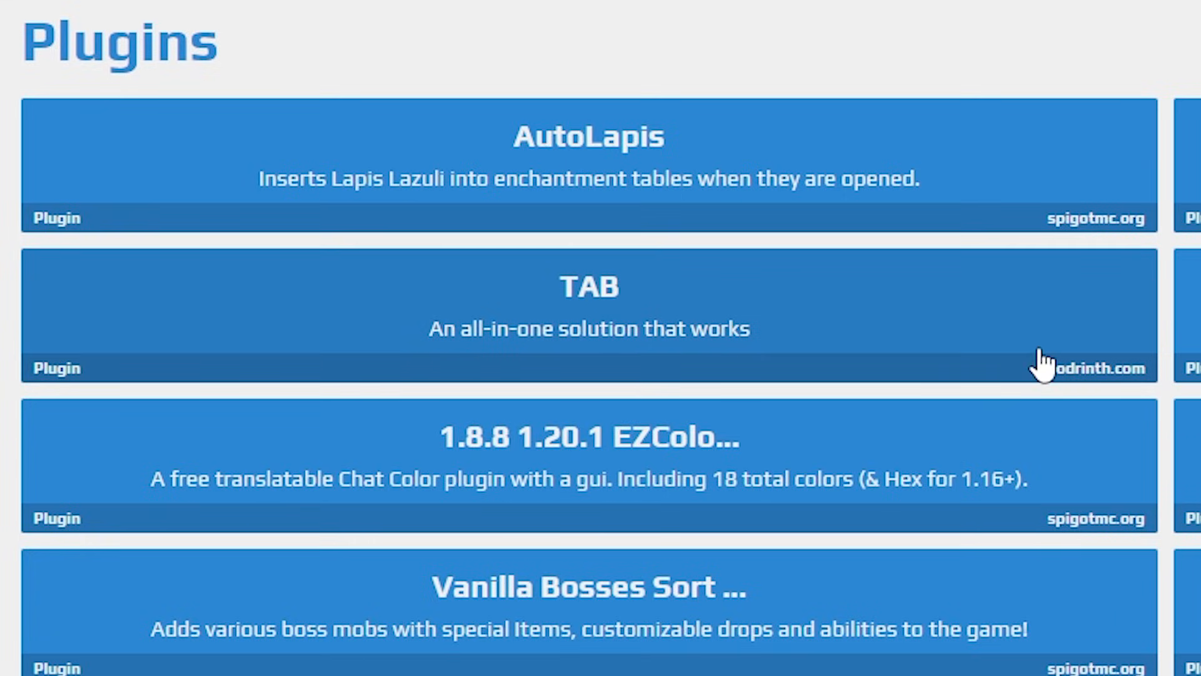
mouse_move(1040, 318)
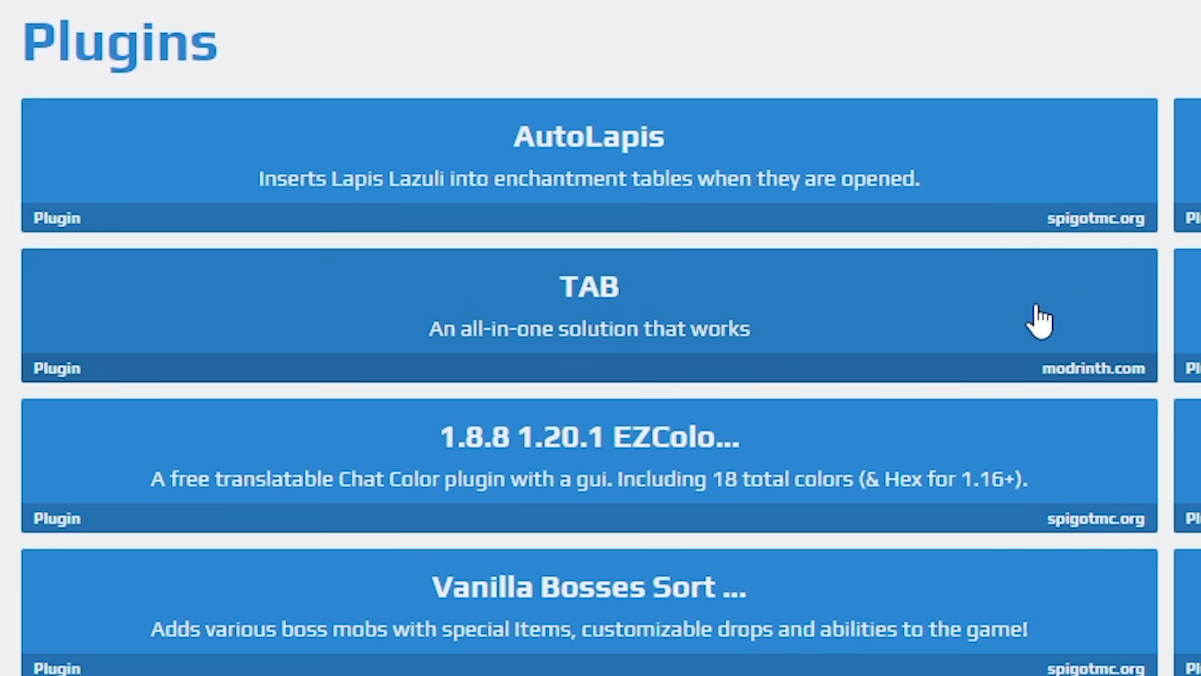
left_click(589, 314)
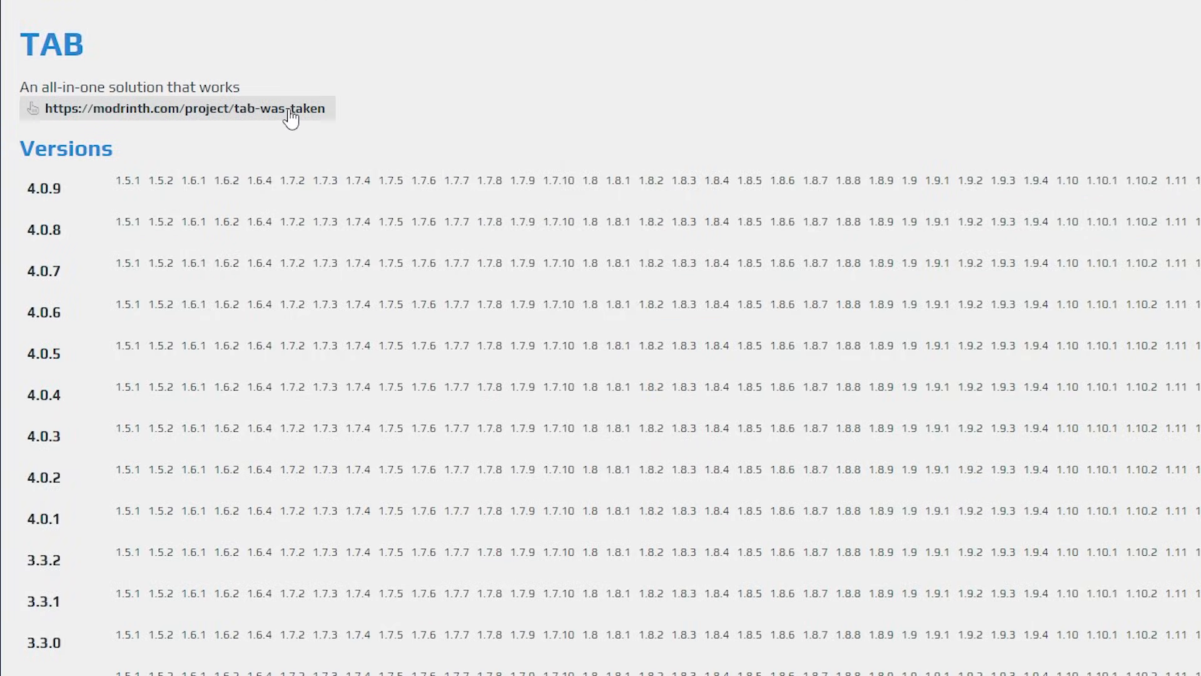